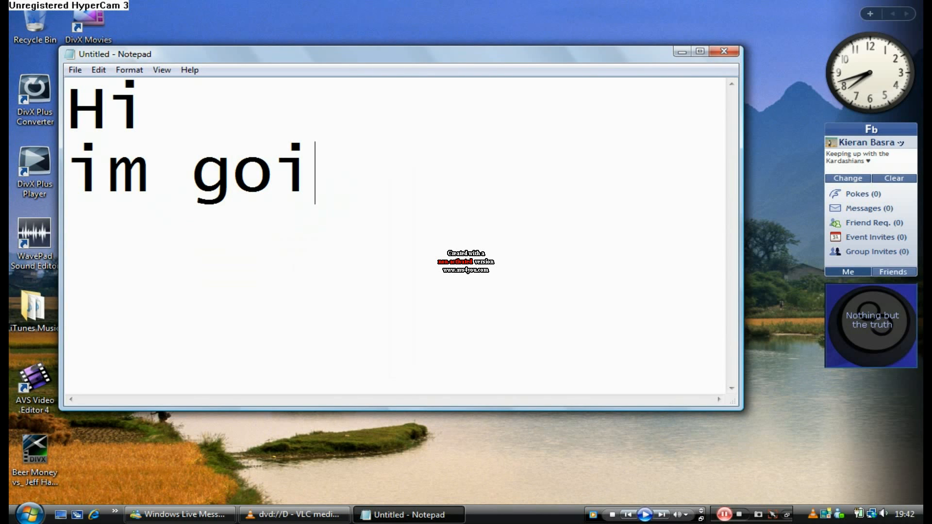
Step: Write that the note will show how to remove vocals, then add the first step 'Open it'
type("ng 2 show u")
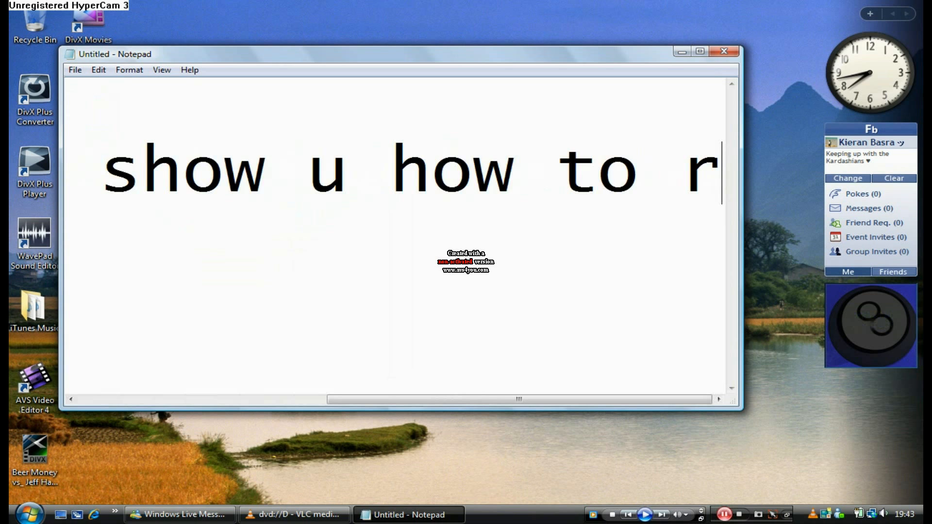
type("emi")
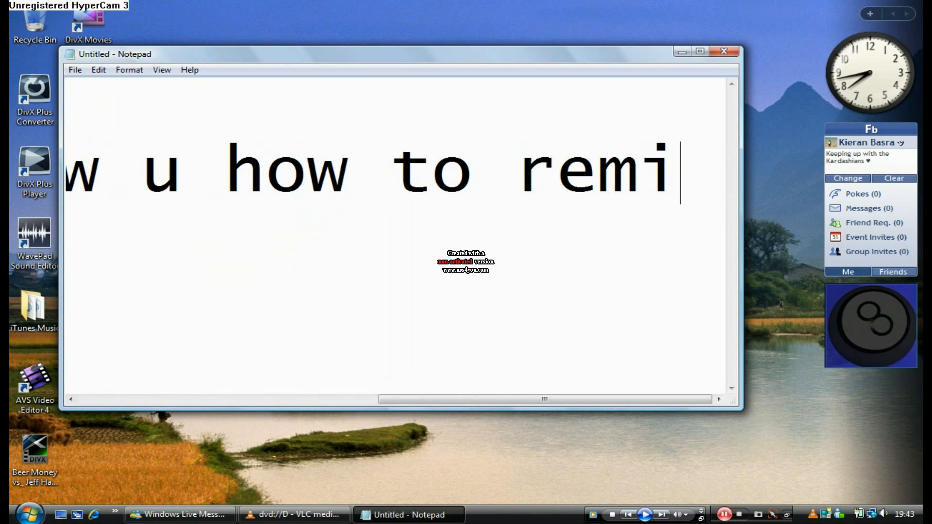
type("ove vocals i")
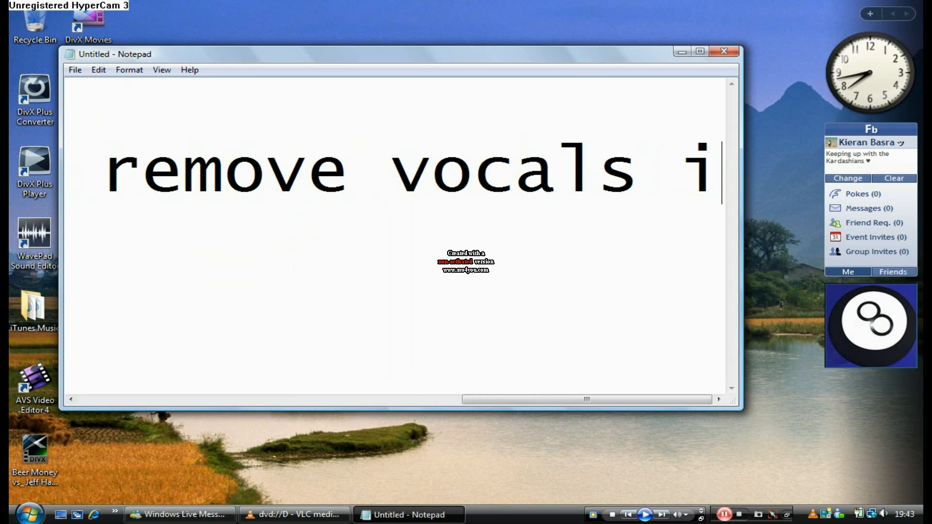
type("using")
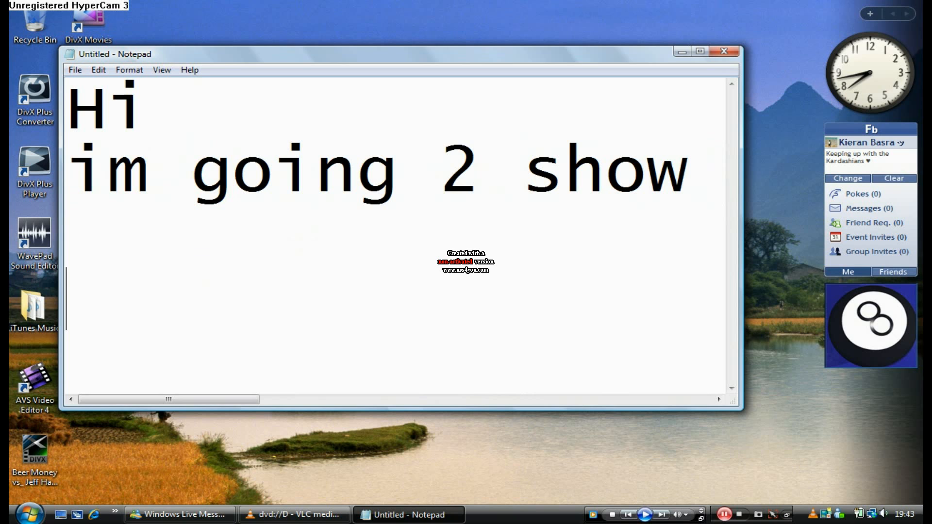
type("Open i")
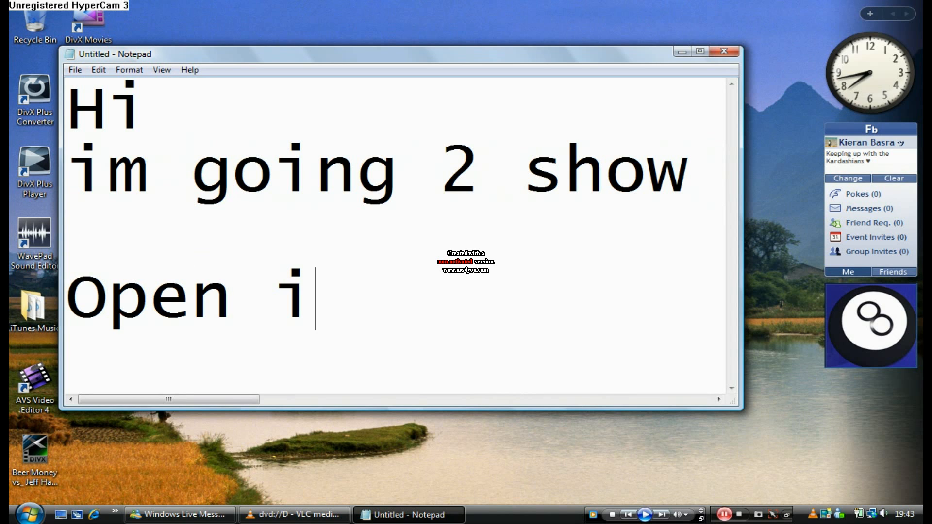
type("t")
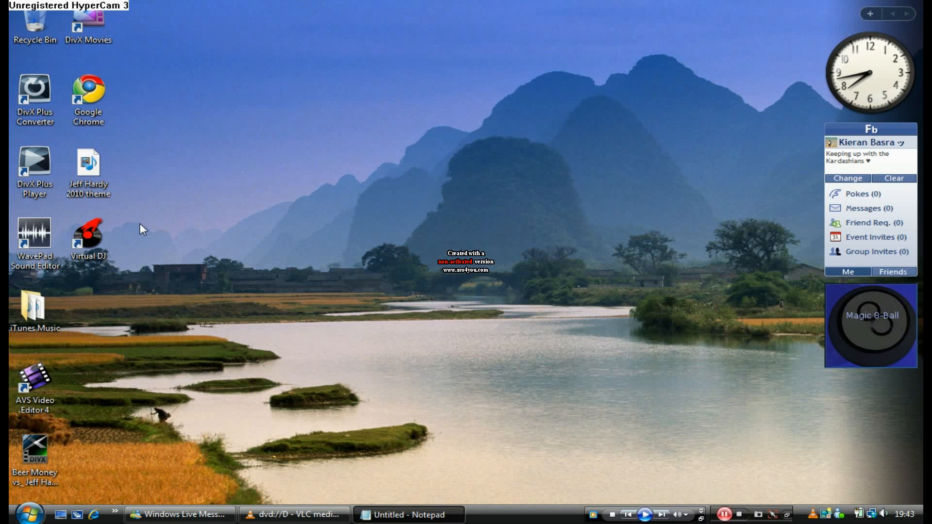
Step: Get Notepad out of the way and launch VirtualDJ from its desktop shortcut
left_click(88, 239)
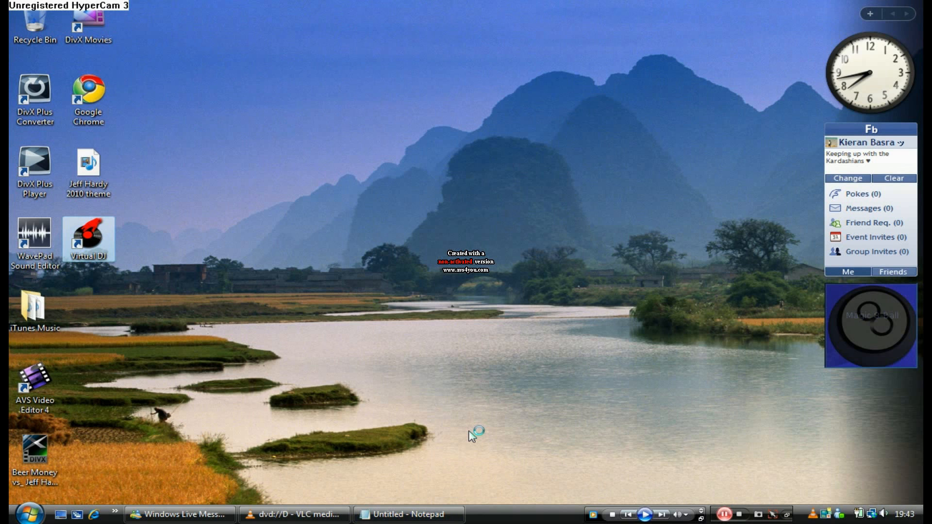
double_click(89, 237)
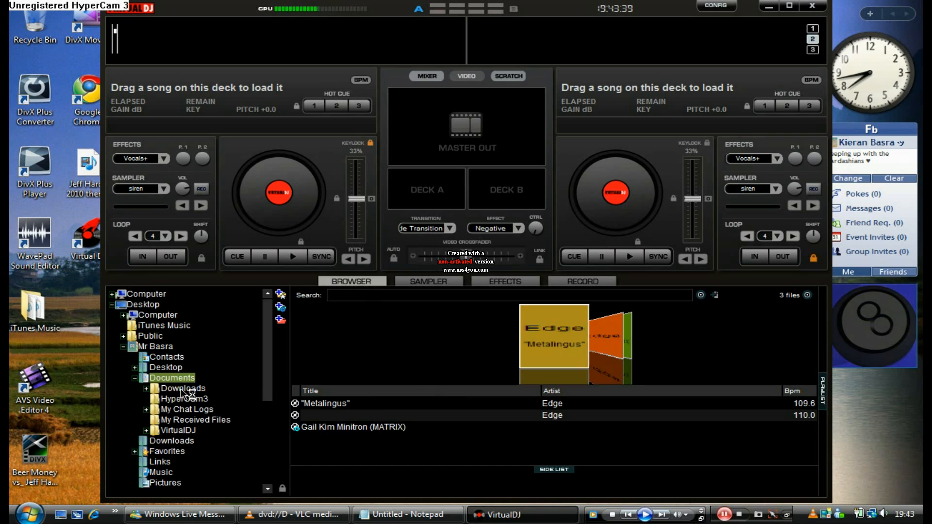
Step: From the Documents folder, load Edge's "Metalingus" onto deck A and start it playing
left_click(408, 515)
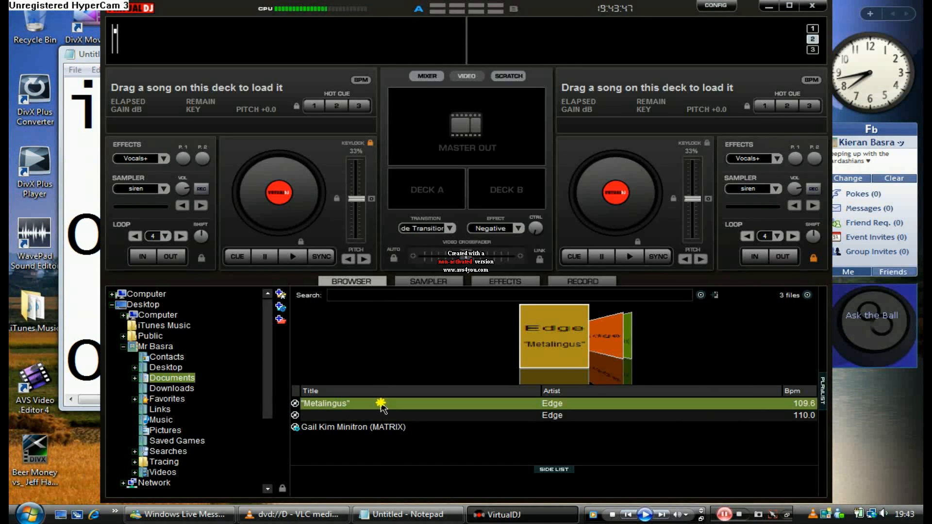
left_click(293, 256)
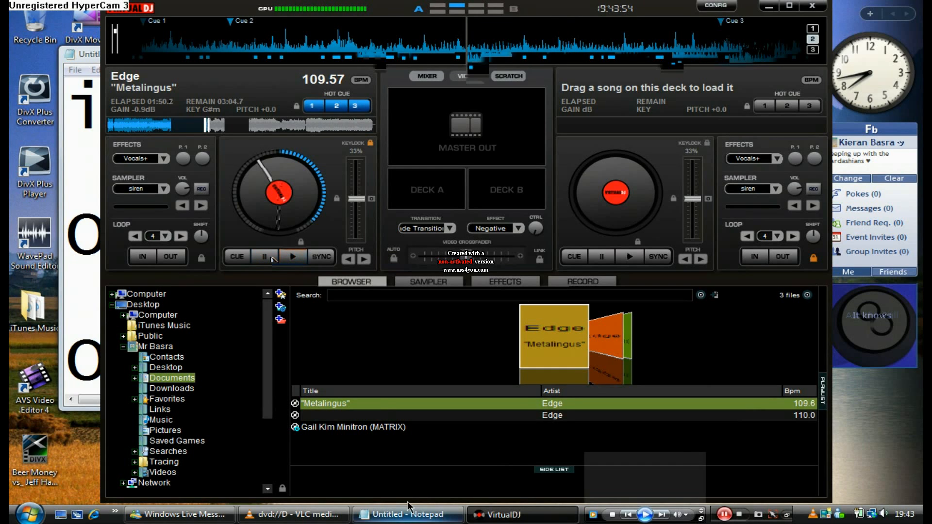
Step: Back in Notepad, add the step 'Go to effects then the microphone'
left_click(408, 515)
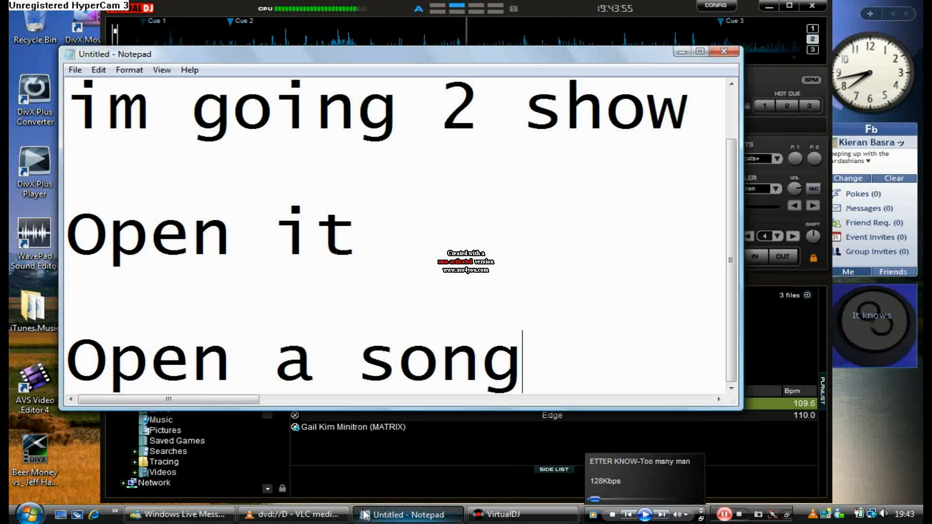
type("G")
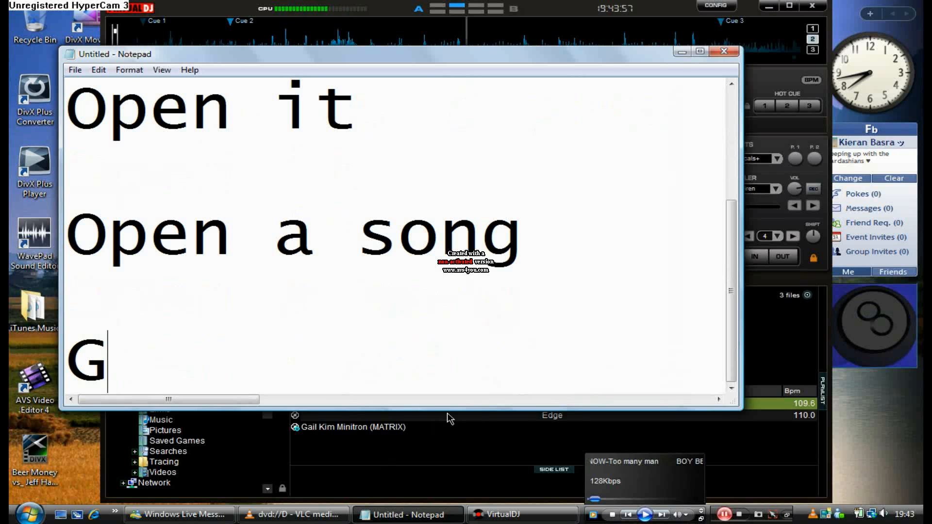
type("o to edde")
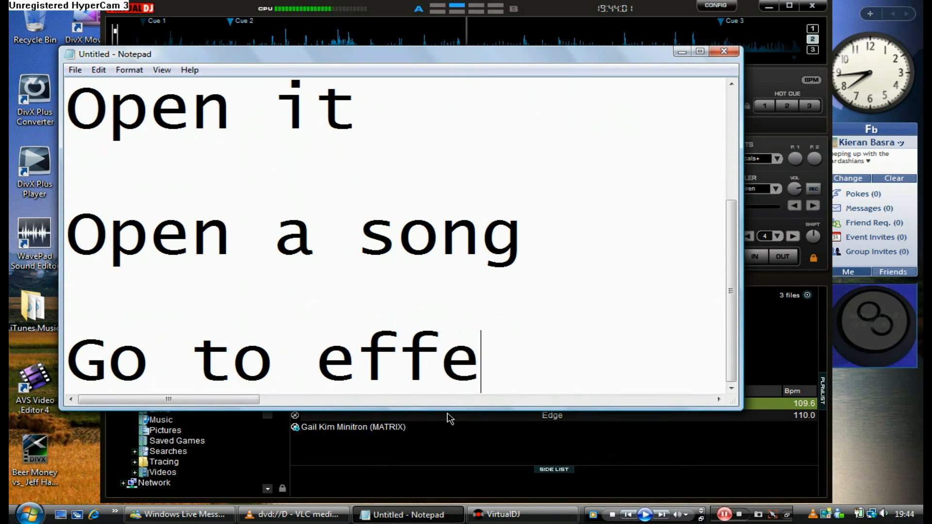
type("cts then")
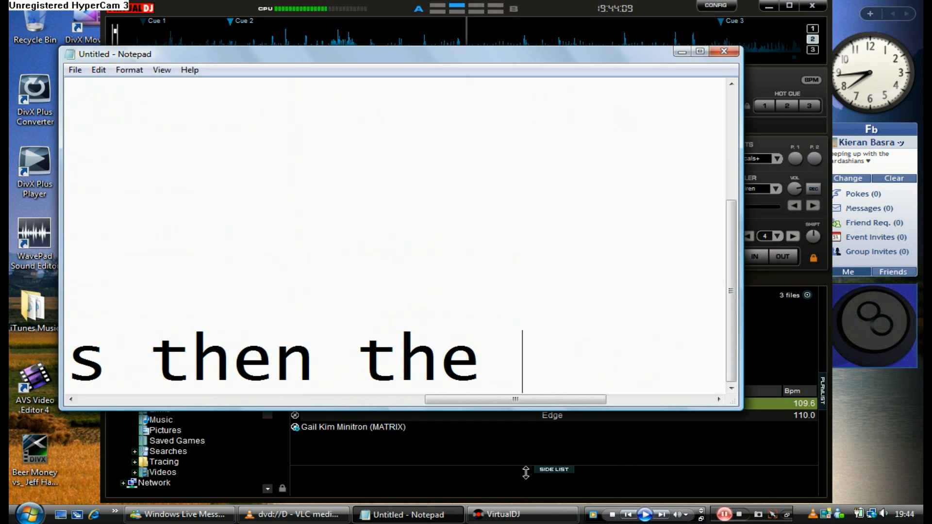
key("Backspace")
type(" microp")
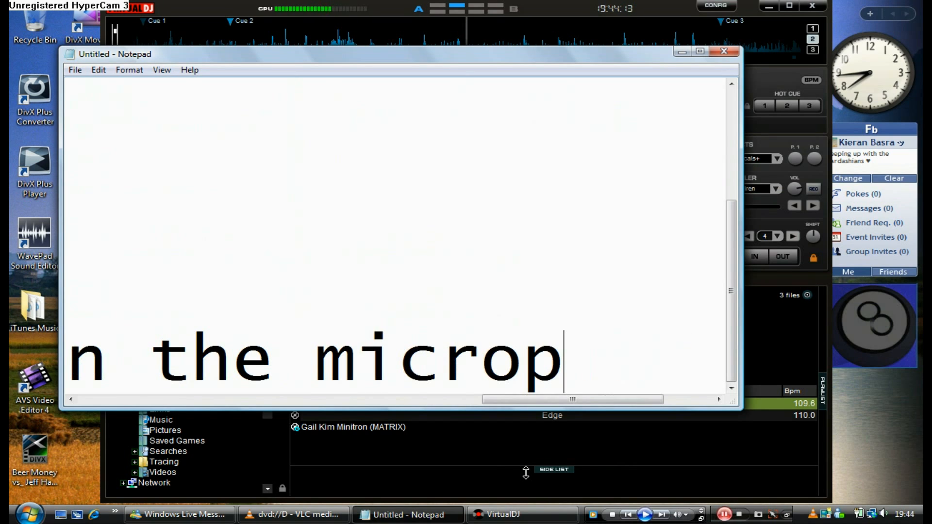
type("hone")
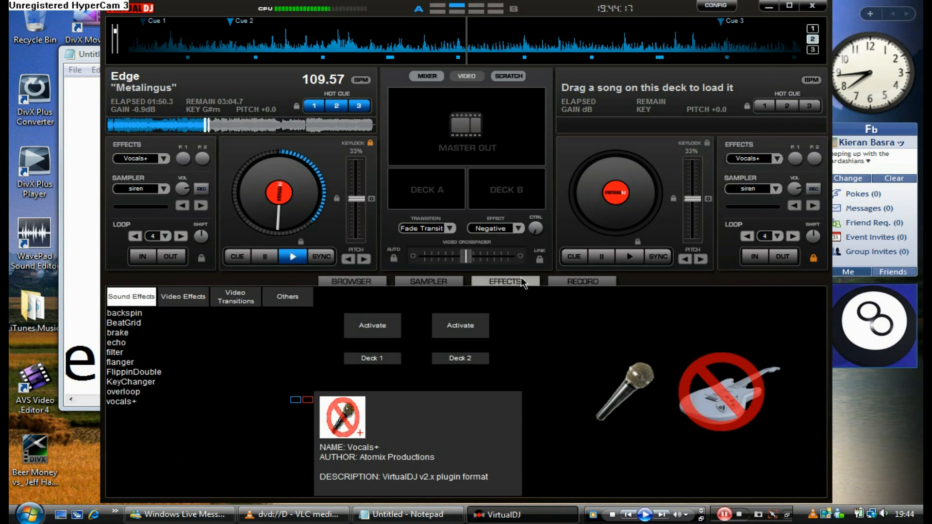
Step: In VirtualDJ's Effects, select the Vocals+ sound effect to show its details
left_click(373, 327)
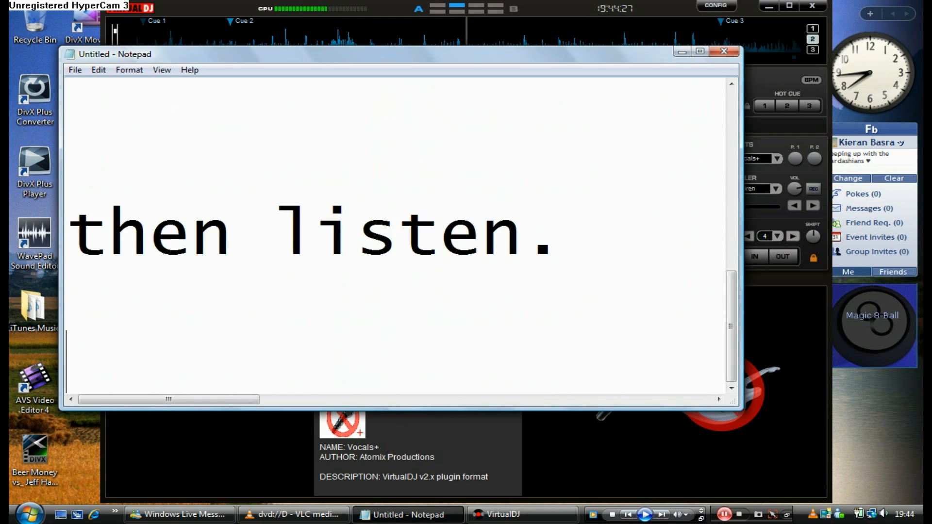
Step: Finish the note with 'This is a sample of Edge's theme'
type("This is a")
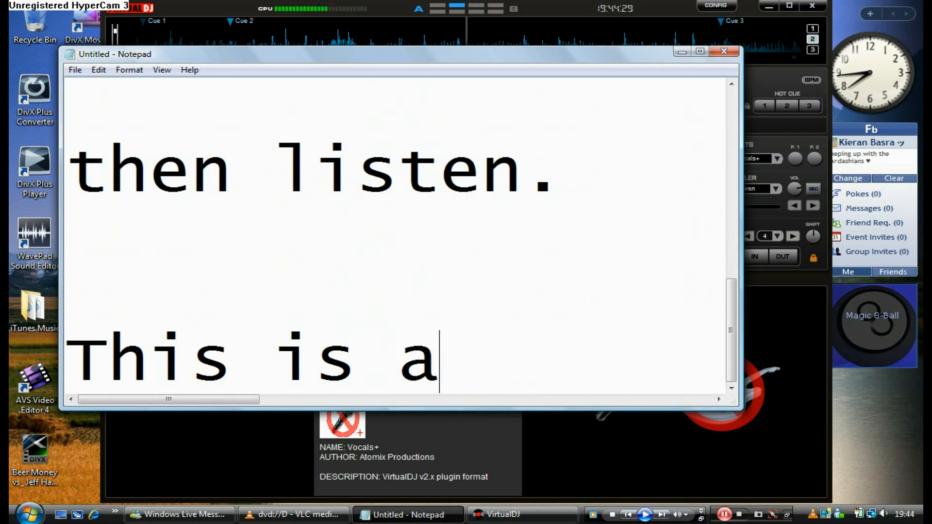
type("sa")
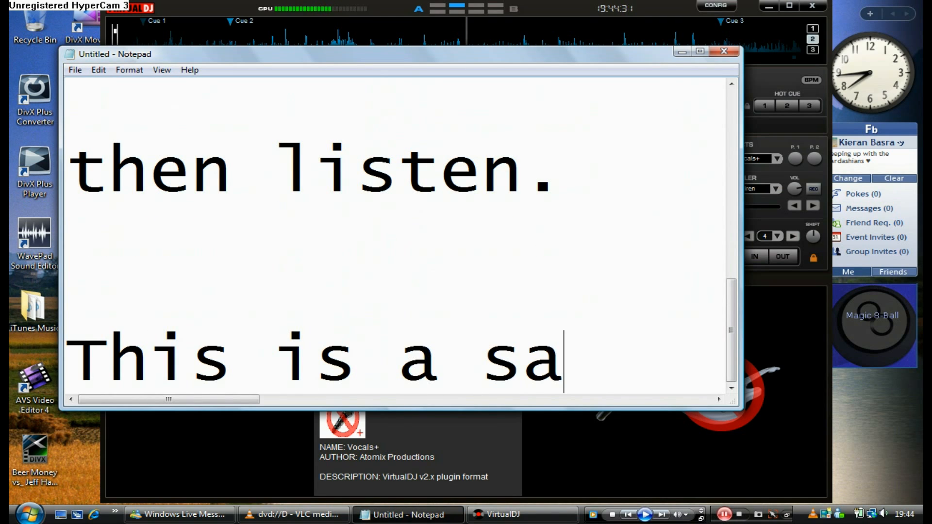
type("mple of")
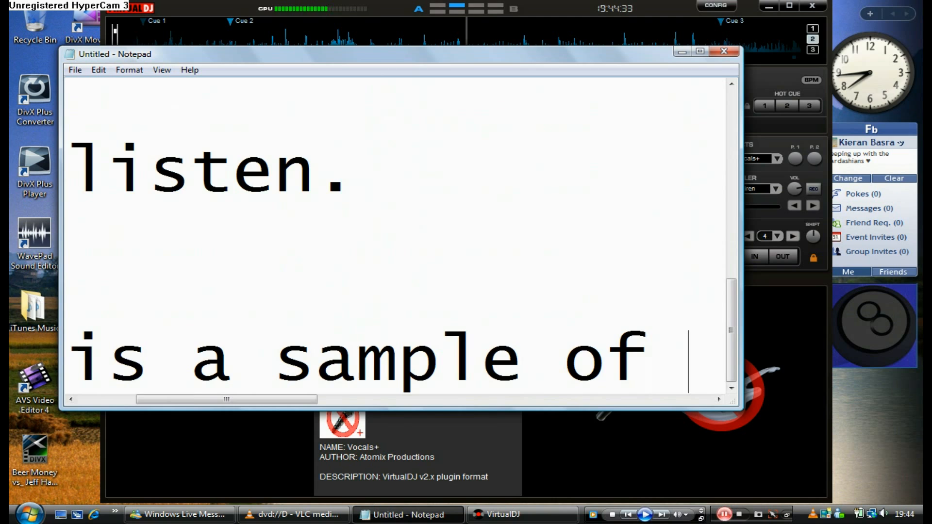
type("Edge's")
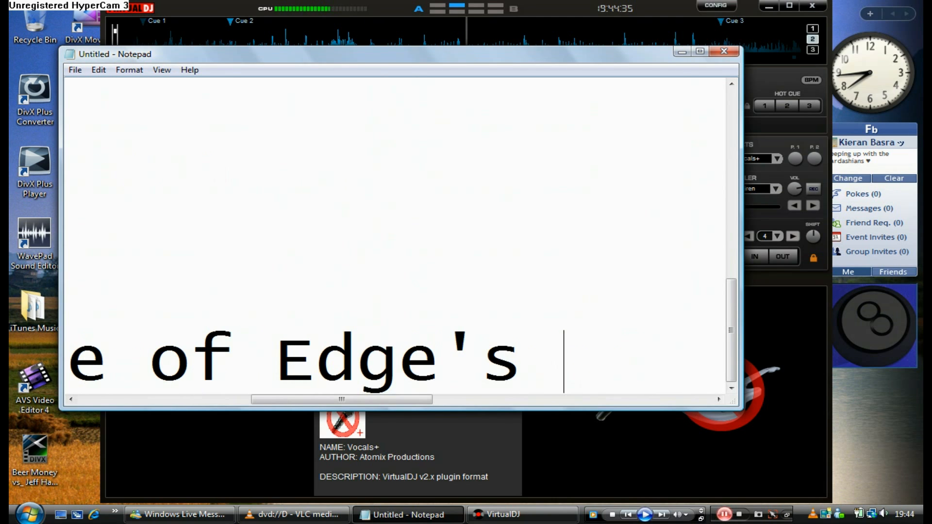
type("theme")
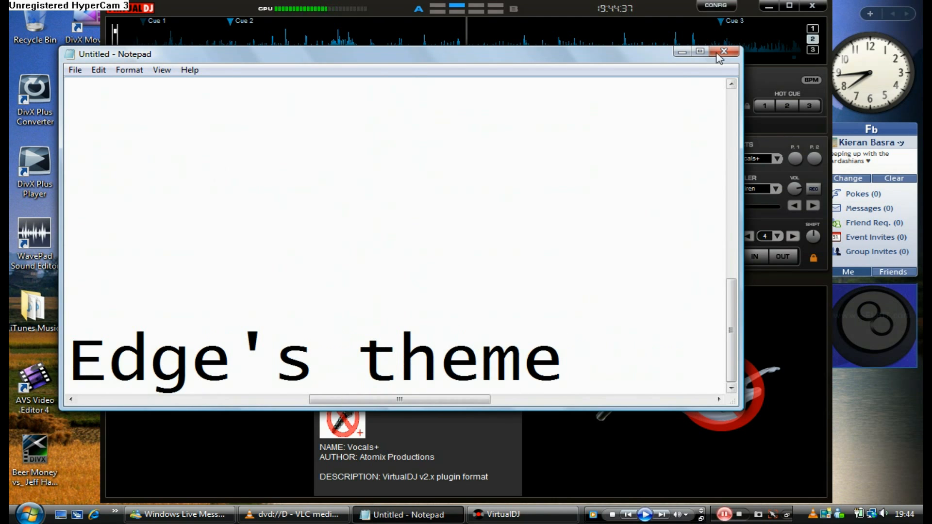